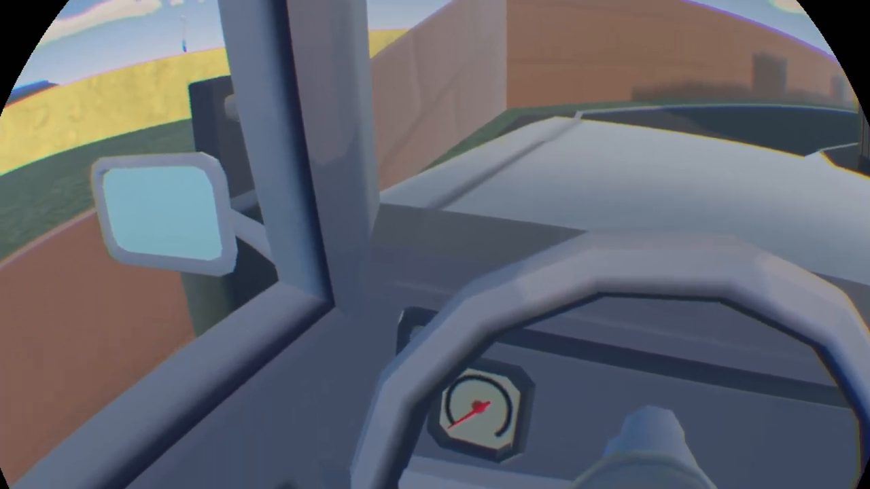
{"action": "mouse_move", "coordinate": [435, 245]}
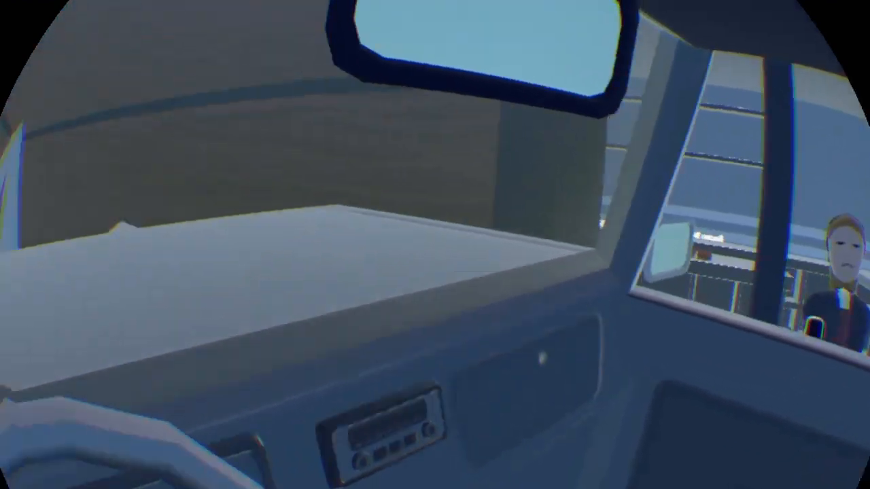
{"action": "mouse_move", "coordinate": [435, 245]}
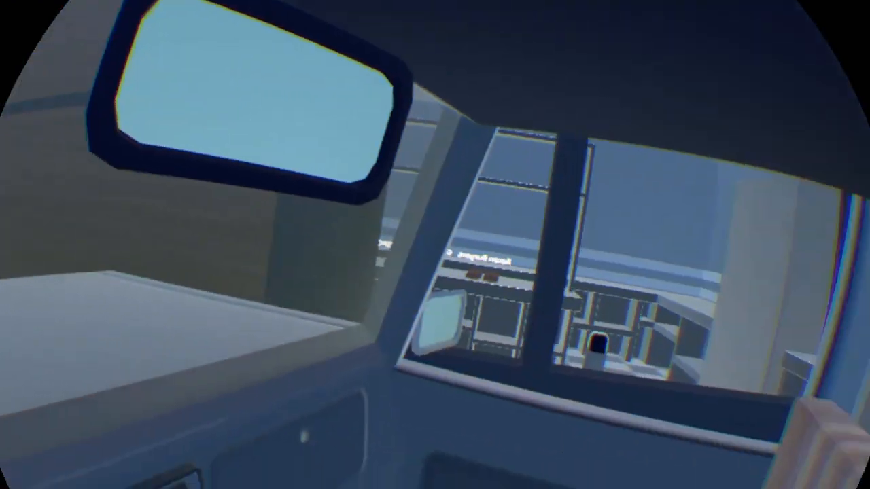
{"action": "mouse_move", "coordinate": [435, 245]}
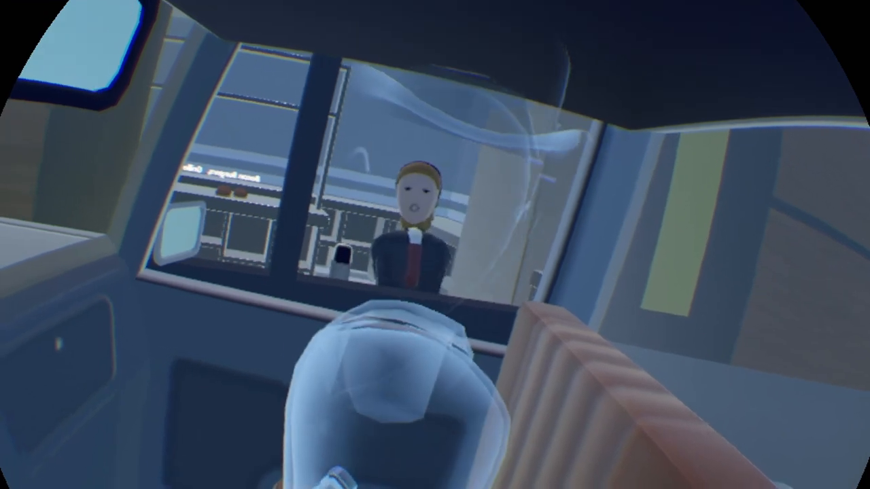
{"action": "mouse_move", "coordinate": [435, 245]}
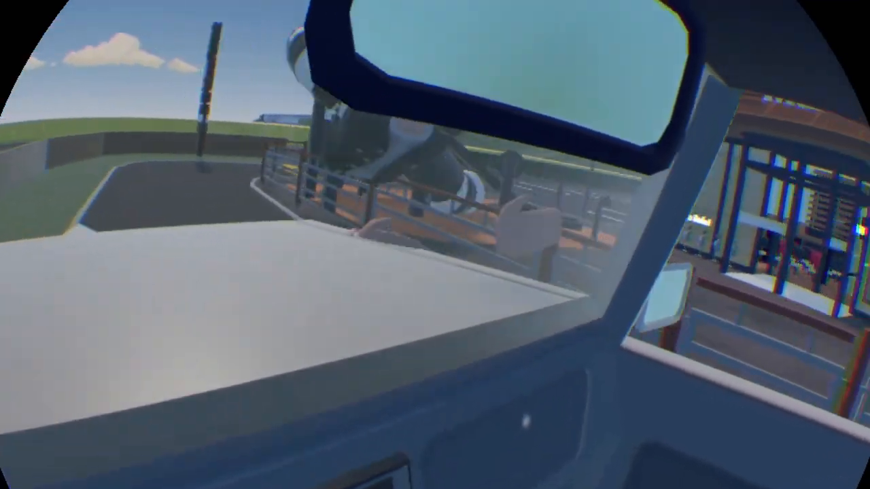
{"action": "mouse_move", "coordinate": [435, 245]}
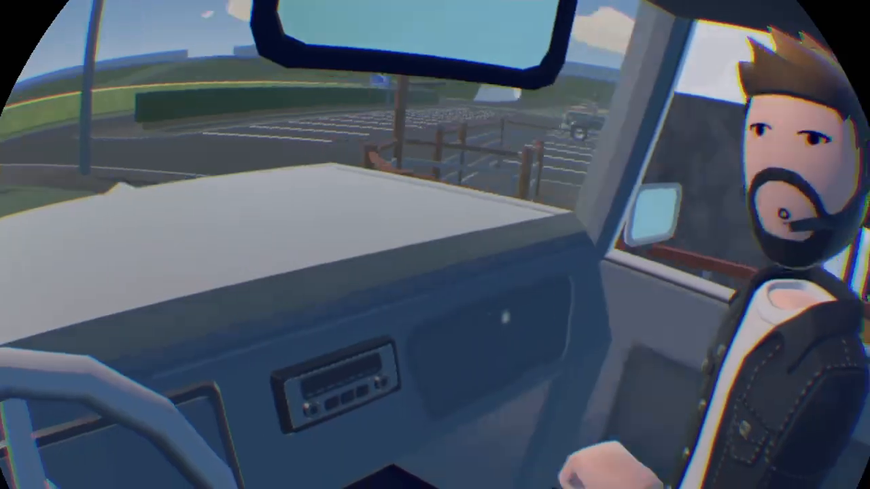